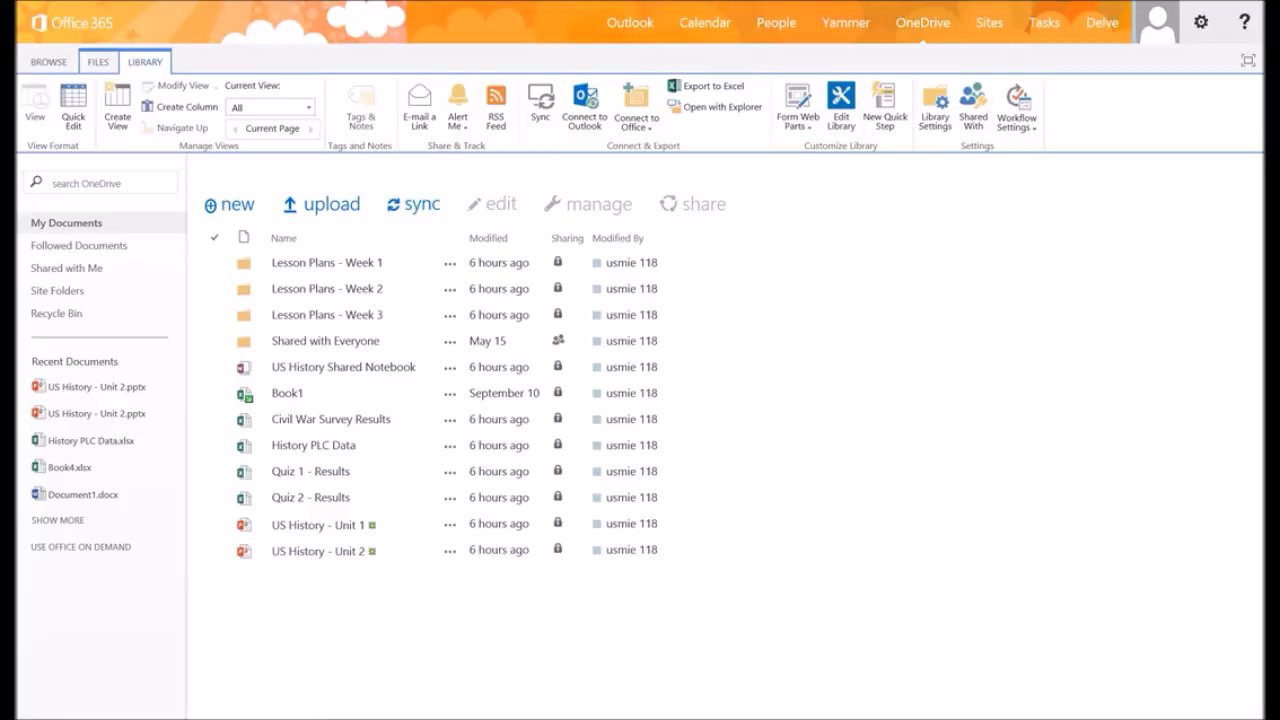
{"action": "mouse_move", "coordinate": [181, 22]}
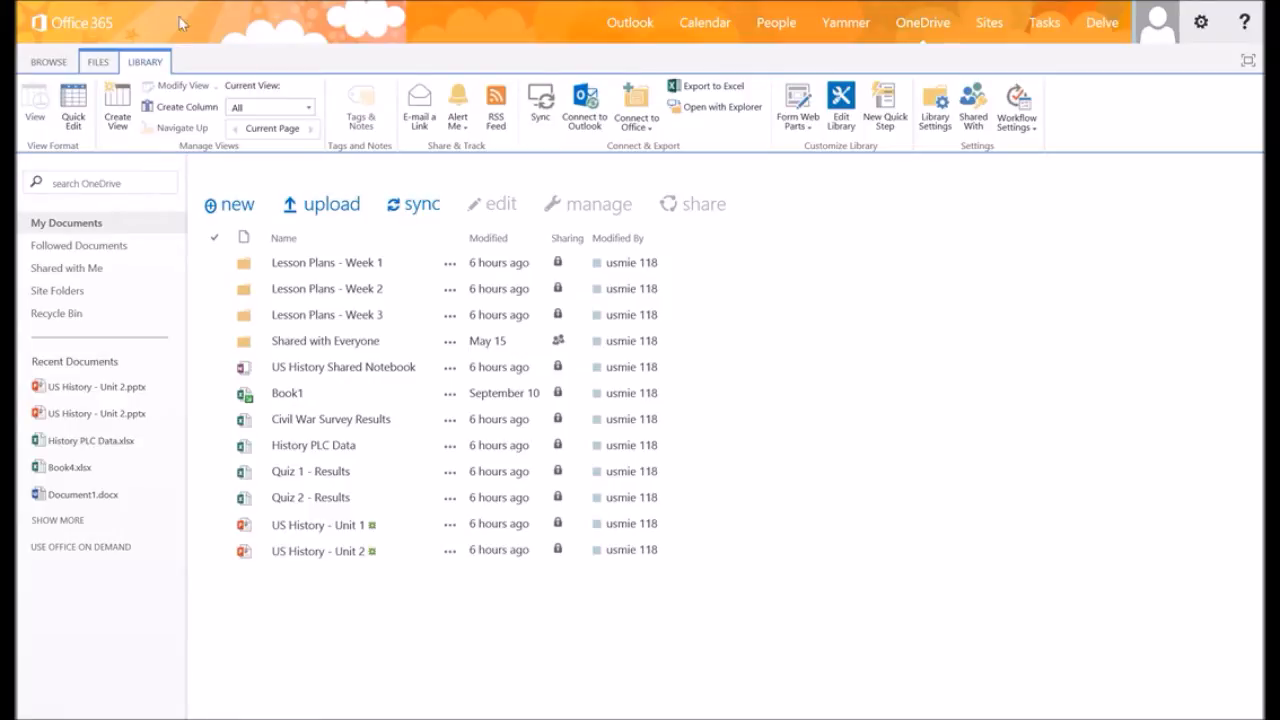
- Collapse the LIBRARY ribbon to return the Documents list to its plain view
{"action": "left_click", "coordinate": [48, 61]}
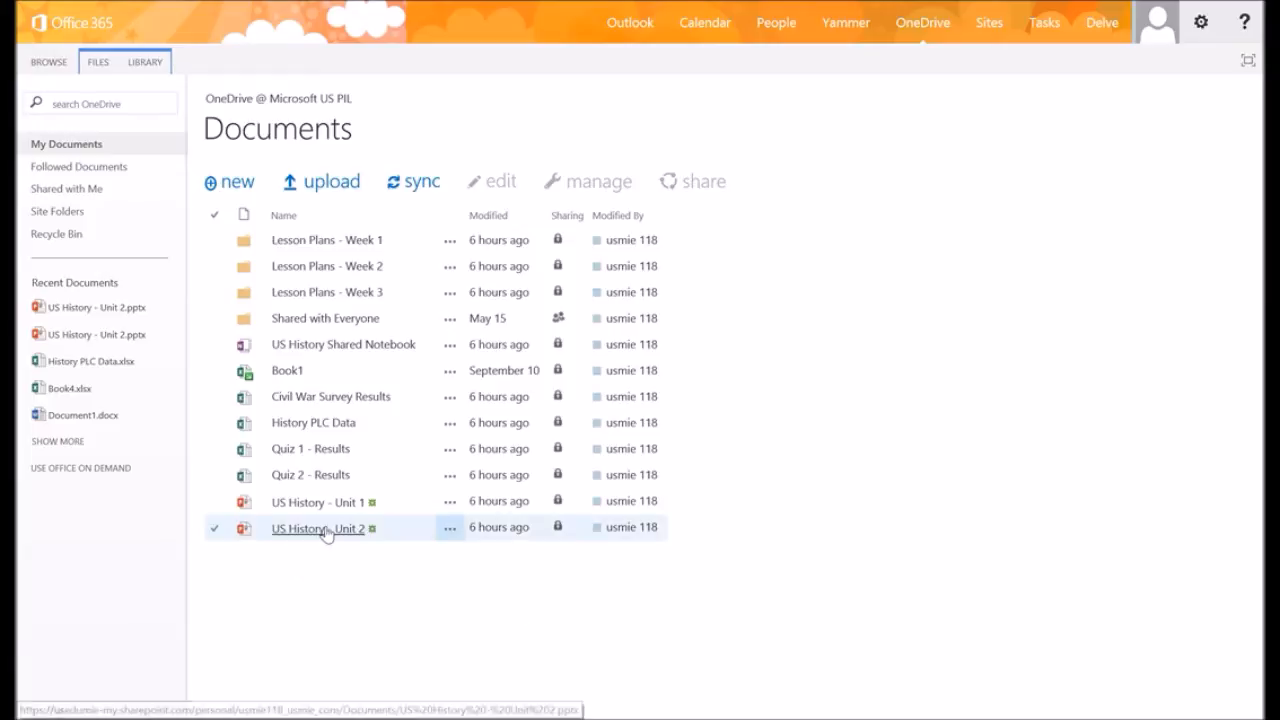
- Drag US History - Unit 2 from Documents onto the Lesson Plans - Week 2 folder
{"action": "left_click", "coordinate": [320, 501]}
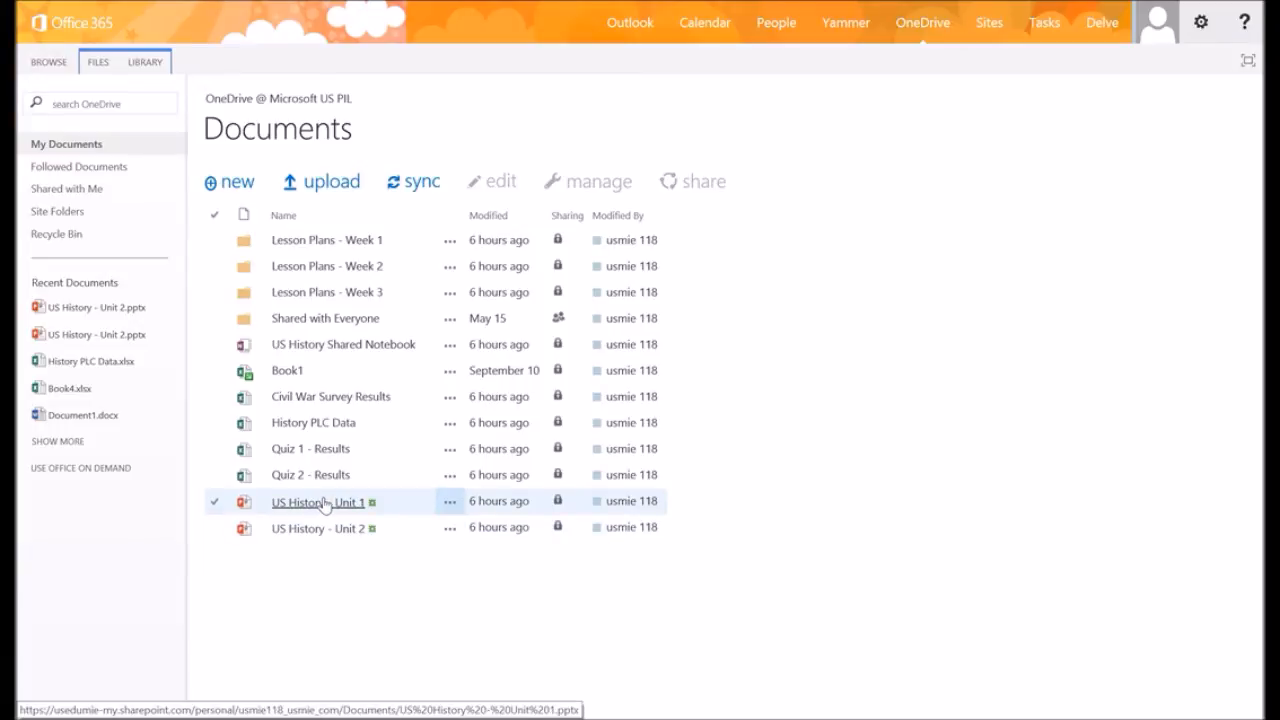
{"action": "left_click", "coordinate": [318, 528]}
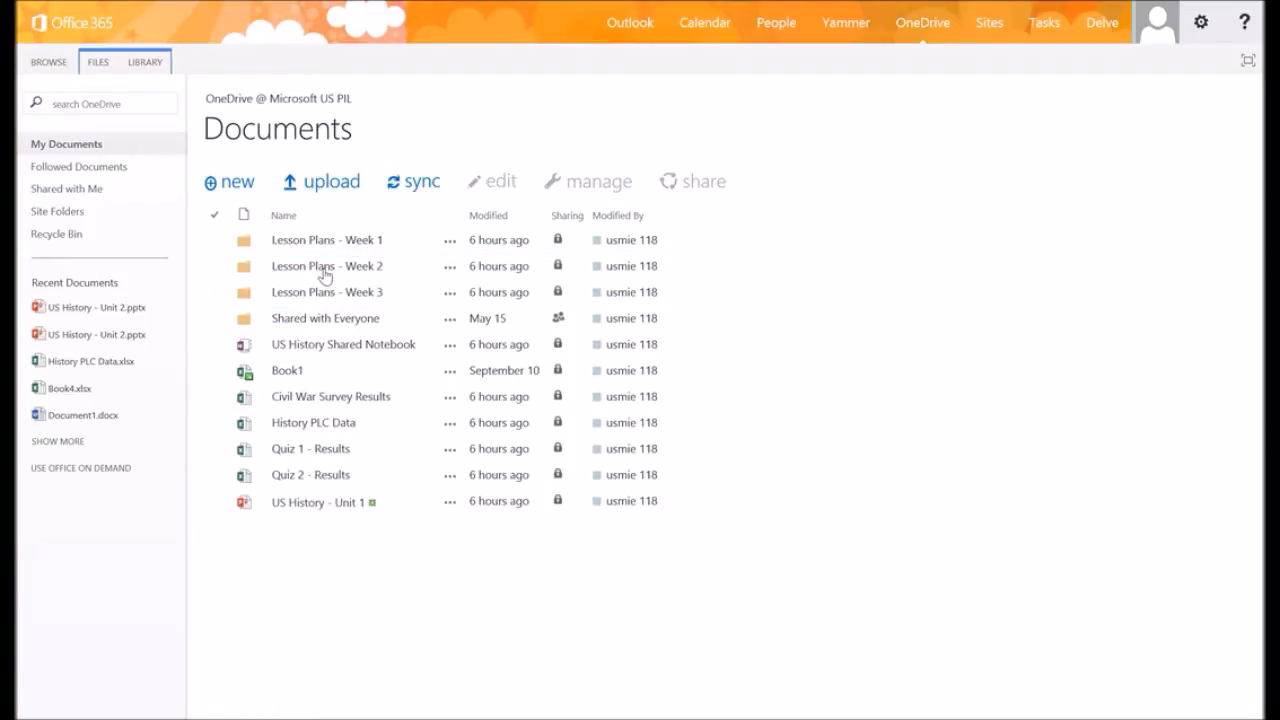
{"action": "mouse_move", "coordinate": [337, 562]}
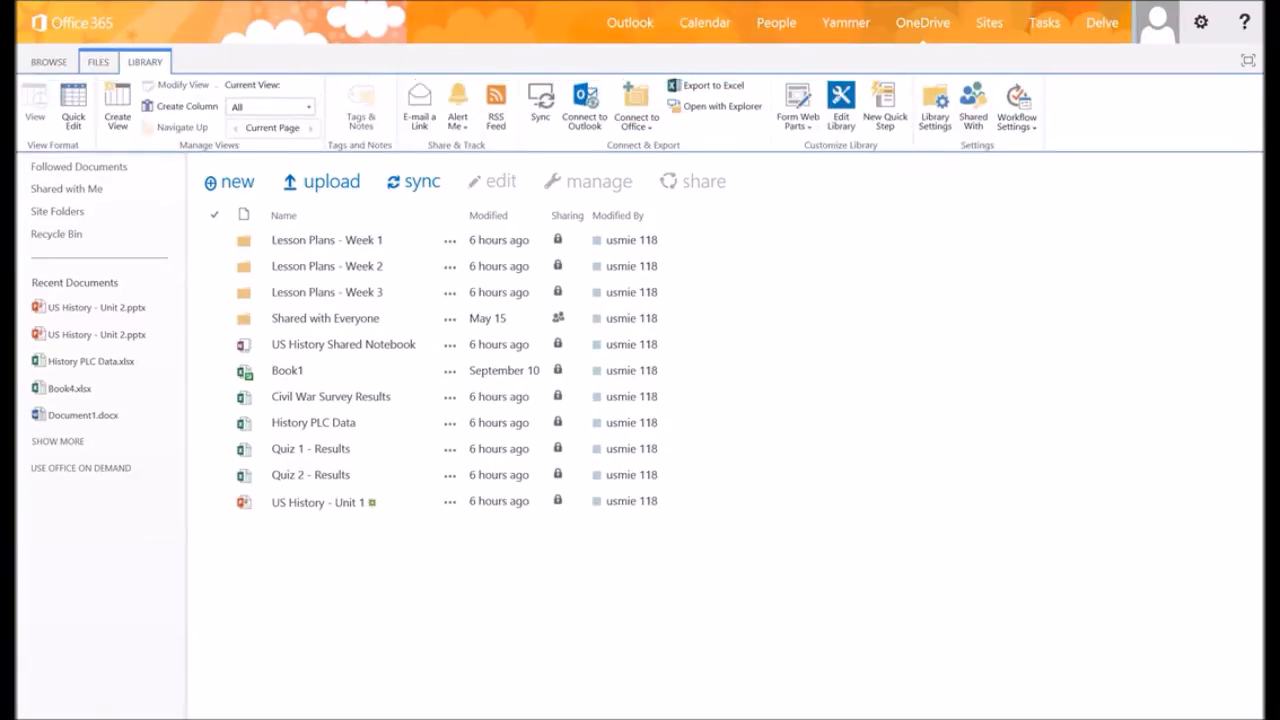
{"action": "mouse_move", "coordinate": [715, 107]}
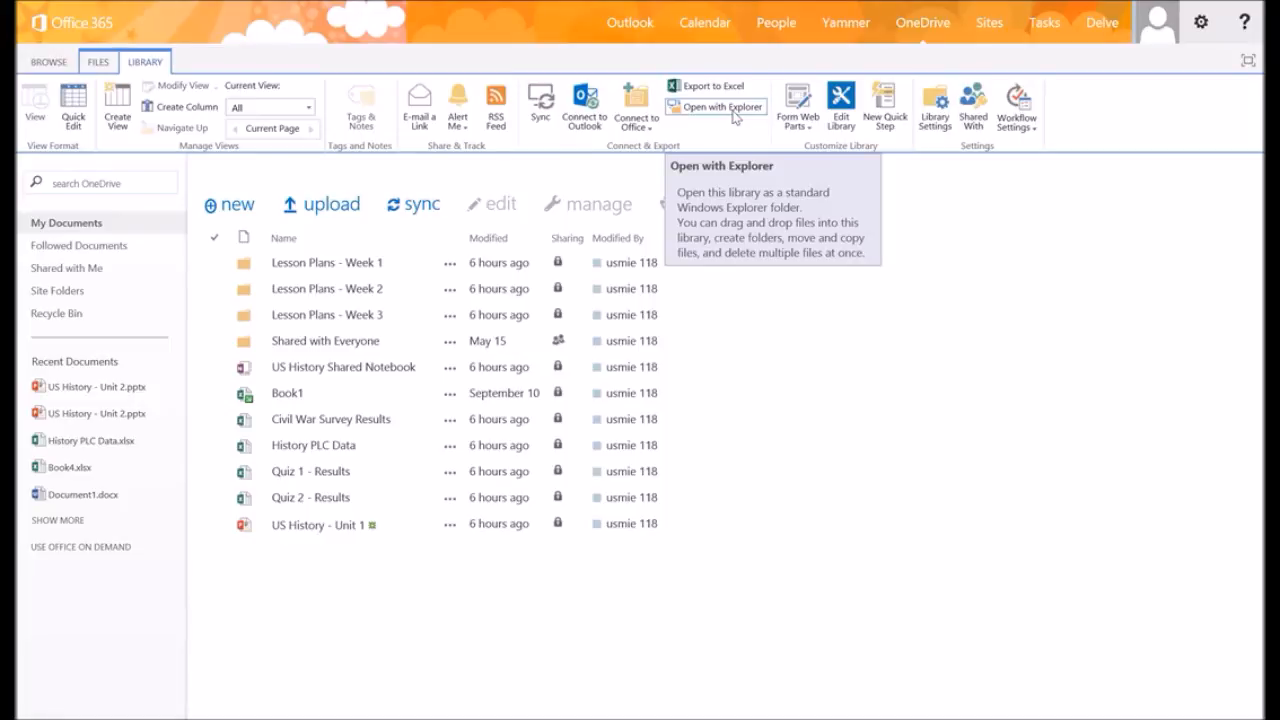
- Open the library in Explorer and move Quiz 1 - Results and US History - Unit 1 into Lesson Plans - Week 1
{"action": "left_click", "coordinate": [711, 107]}
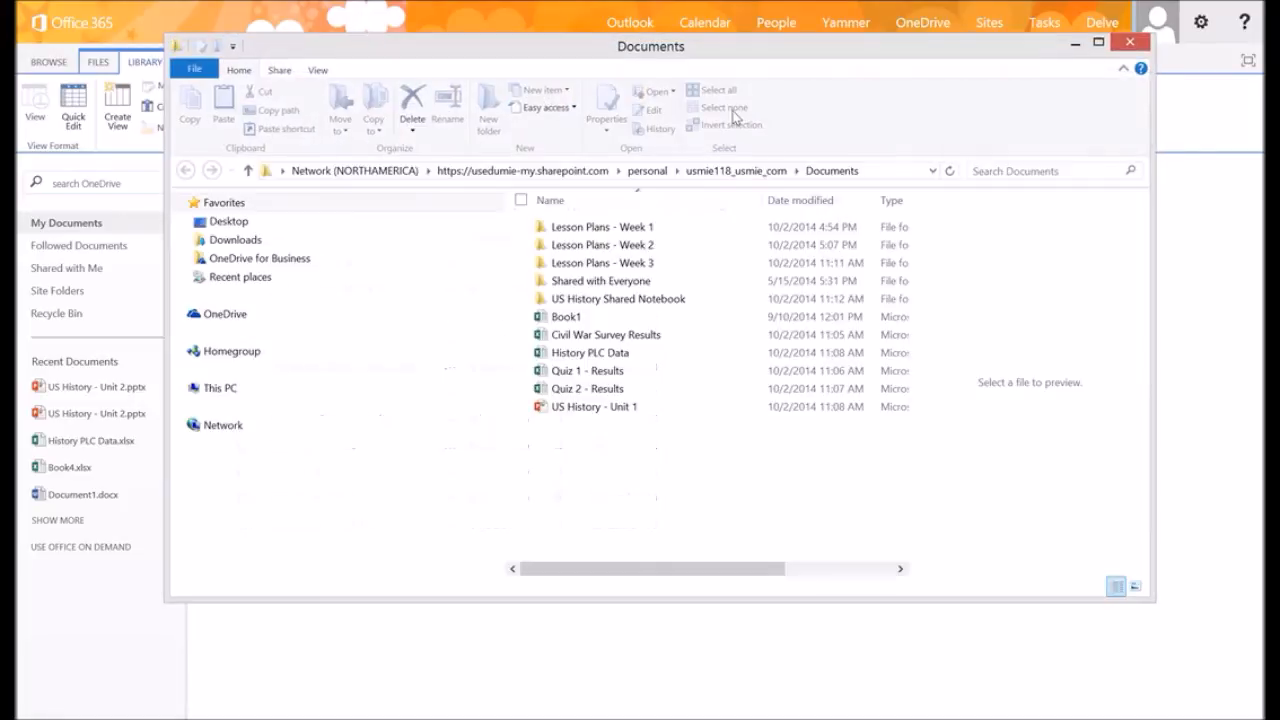
{"action": "left_click", "coordinate": [219, 388]}
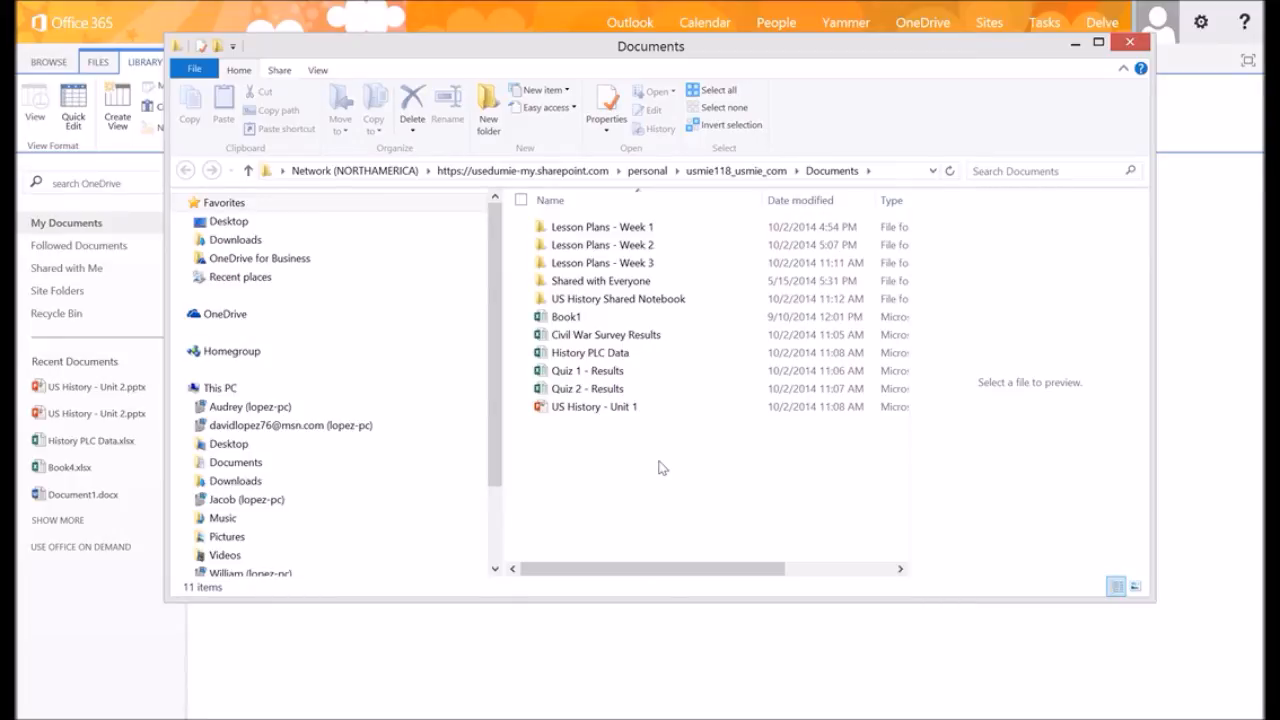
{"action": "left_click", "coordinate": [588, 388]}
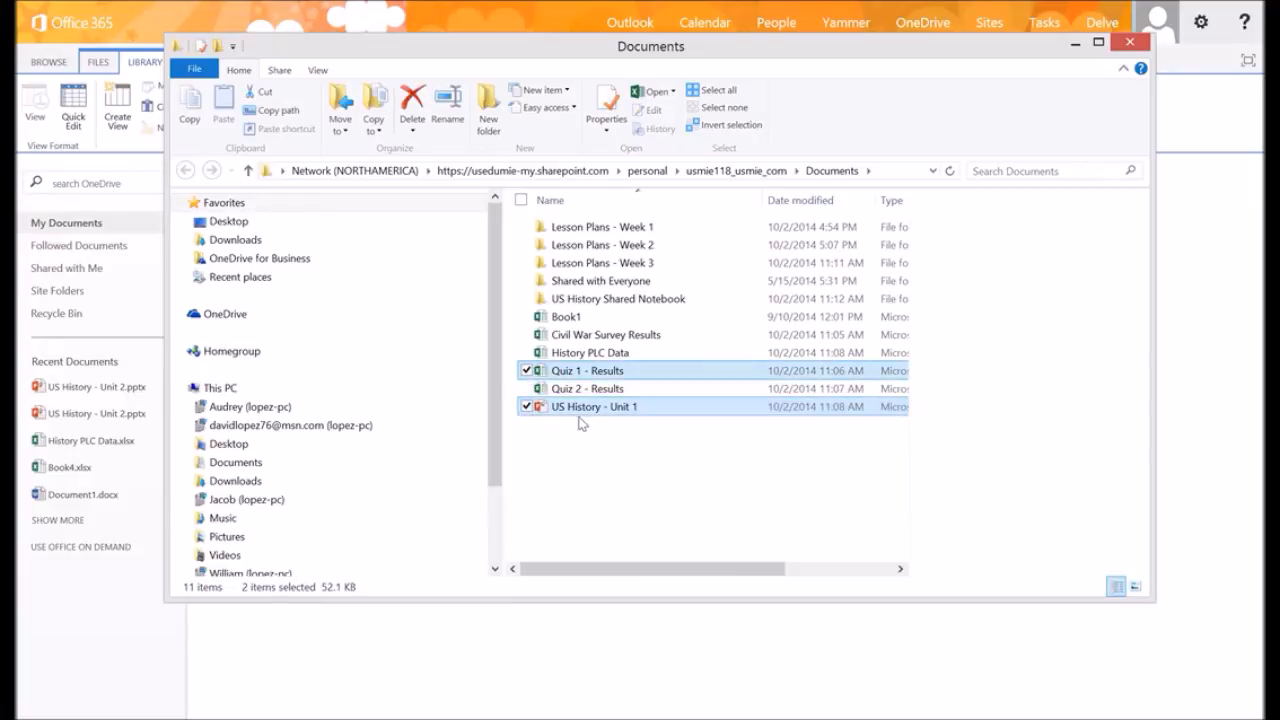
{"action": "left_click_drag", "start_coordinate": [595, 406], "coordinate": [600, 280]}
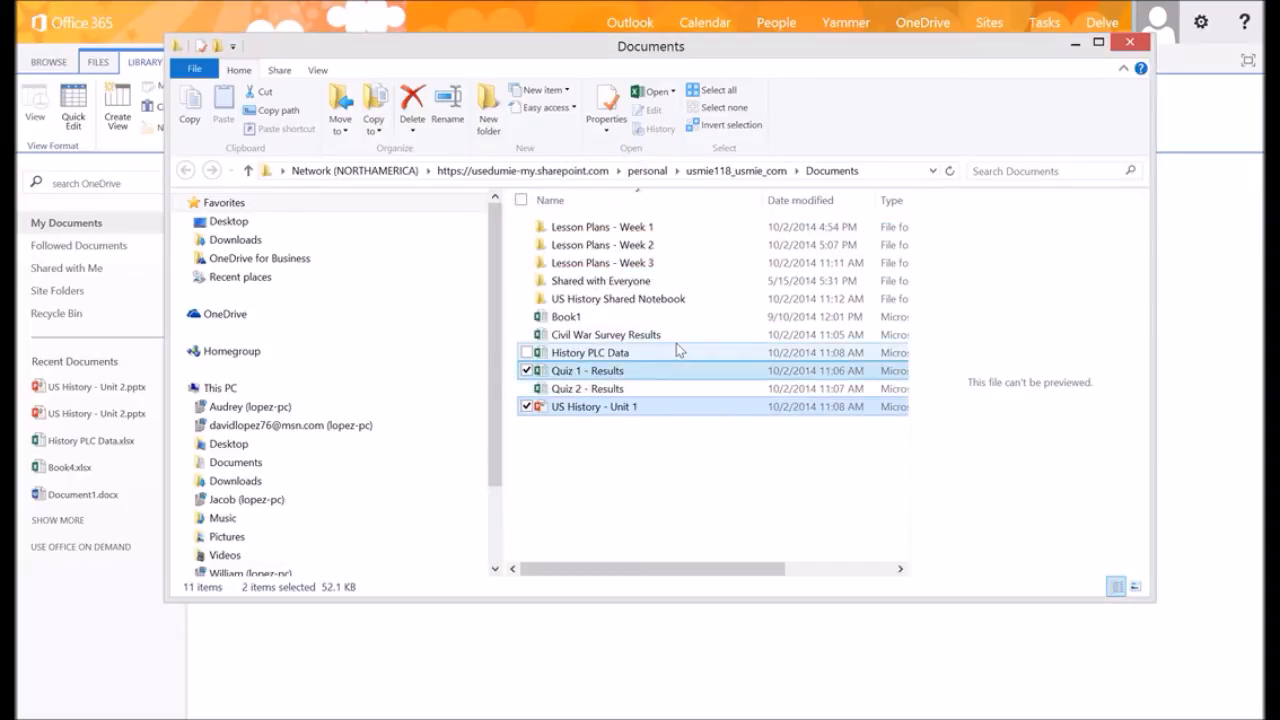
{"action": "left_click", "coordinate": [412, 107]}
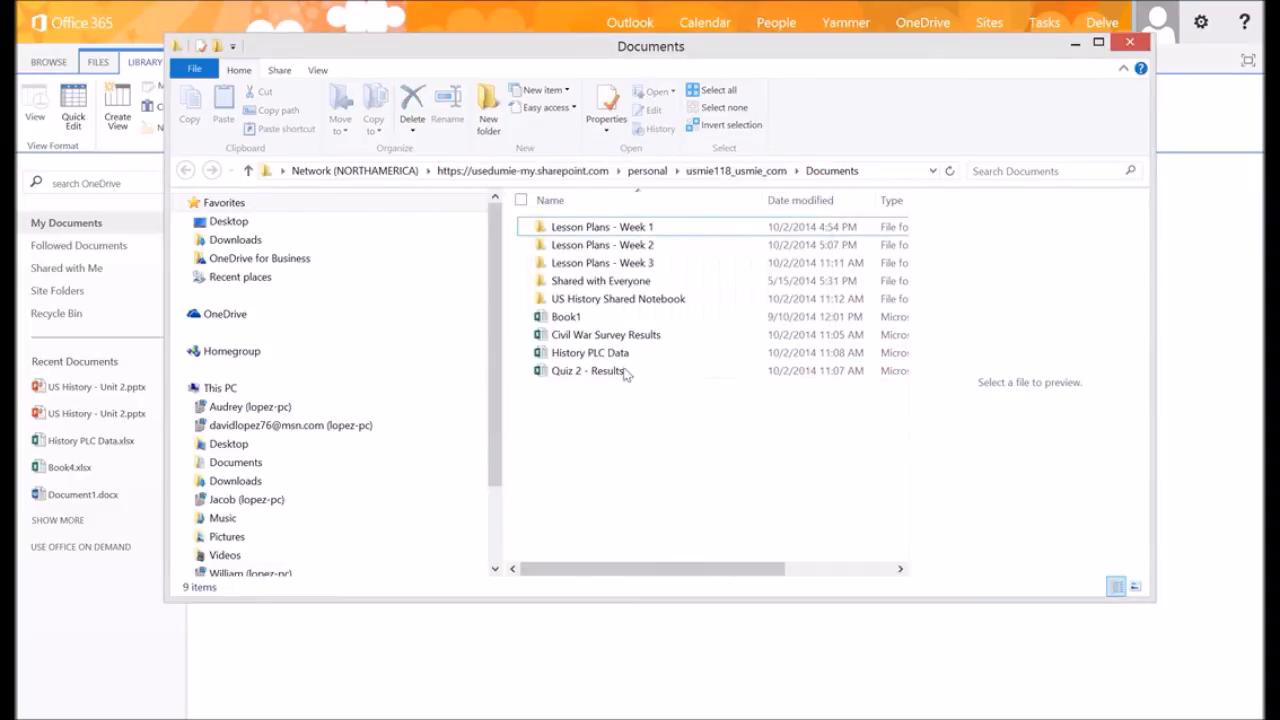
- Select US History - Unit 2 inside the Lesson Plans - Week 2 folder
{"action": "double_click", "coordinate": [602, 244]}
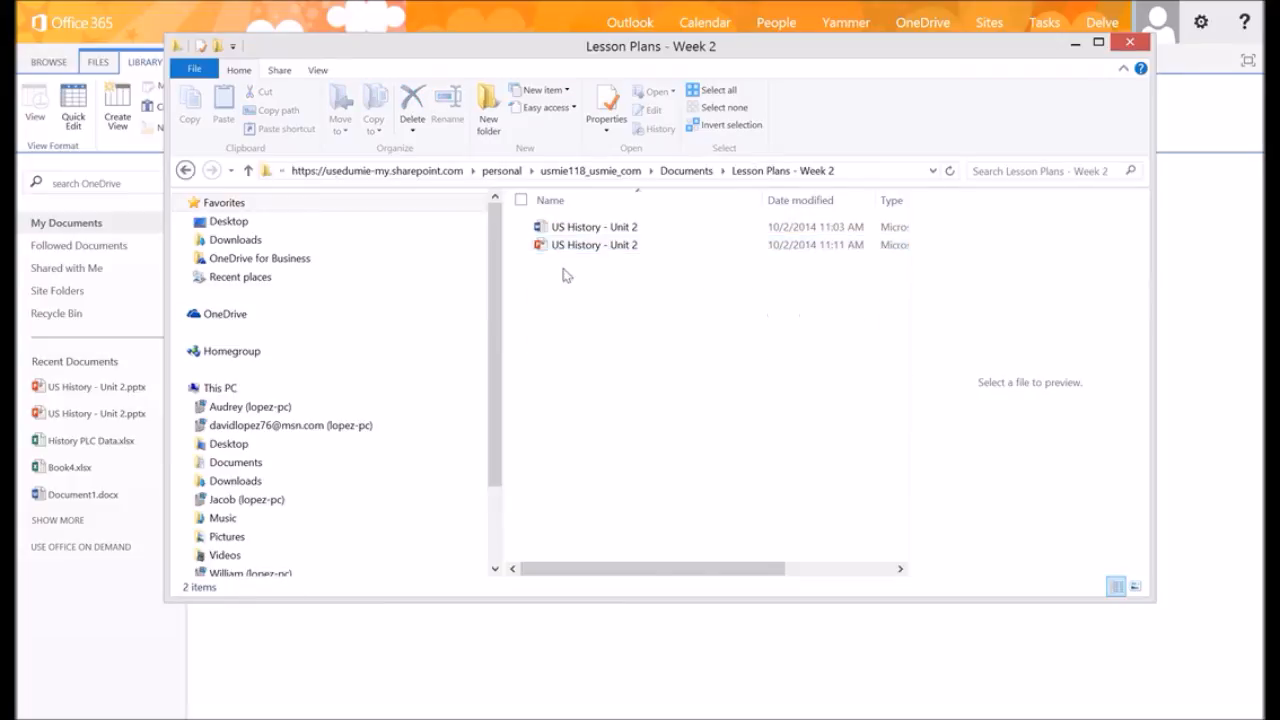
{"action": "left_click", "coordinate": [595, 244]}
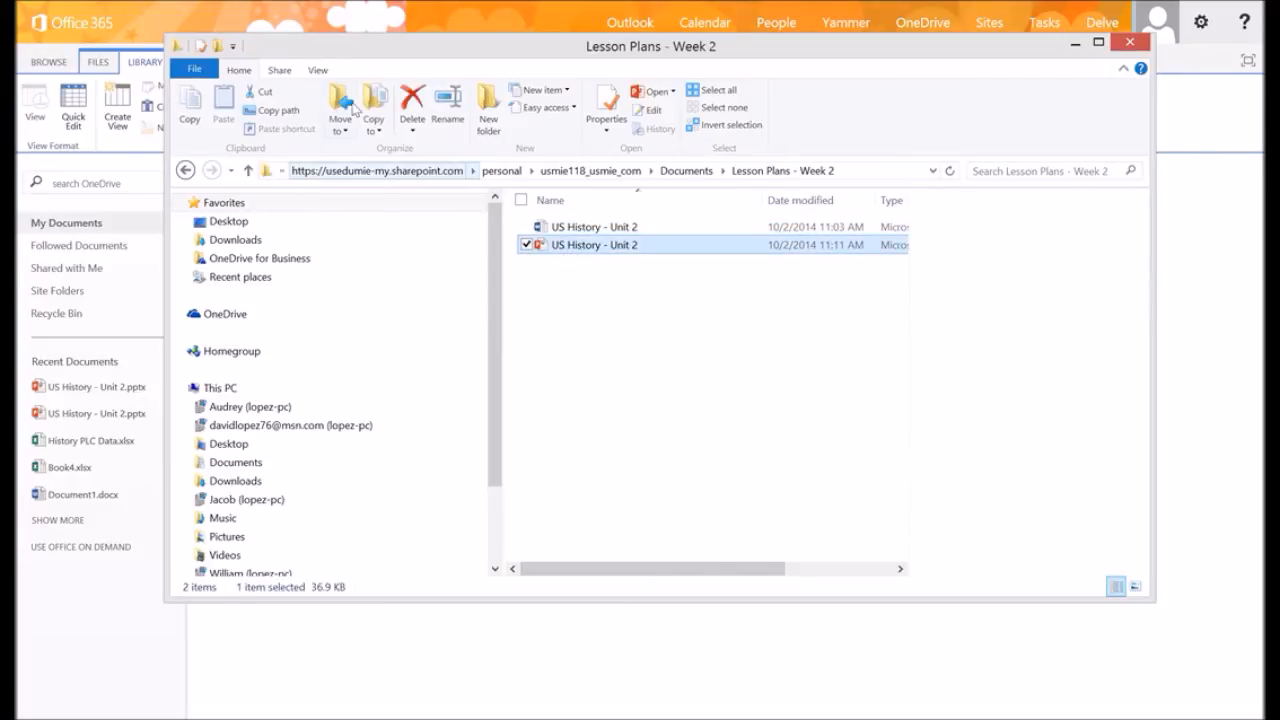
{"action": "left_click", "coordinate": [593, 245]}
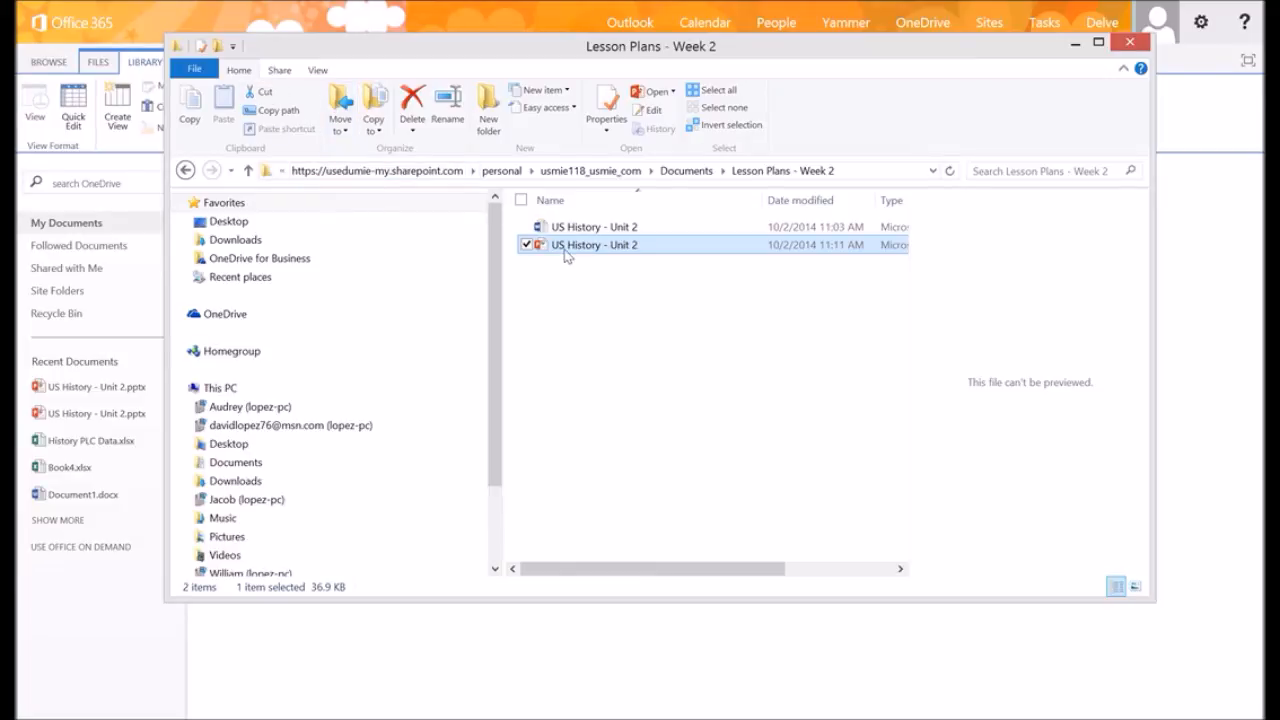
{"action": "double_click", "coordinate": [595, 245]}
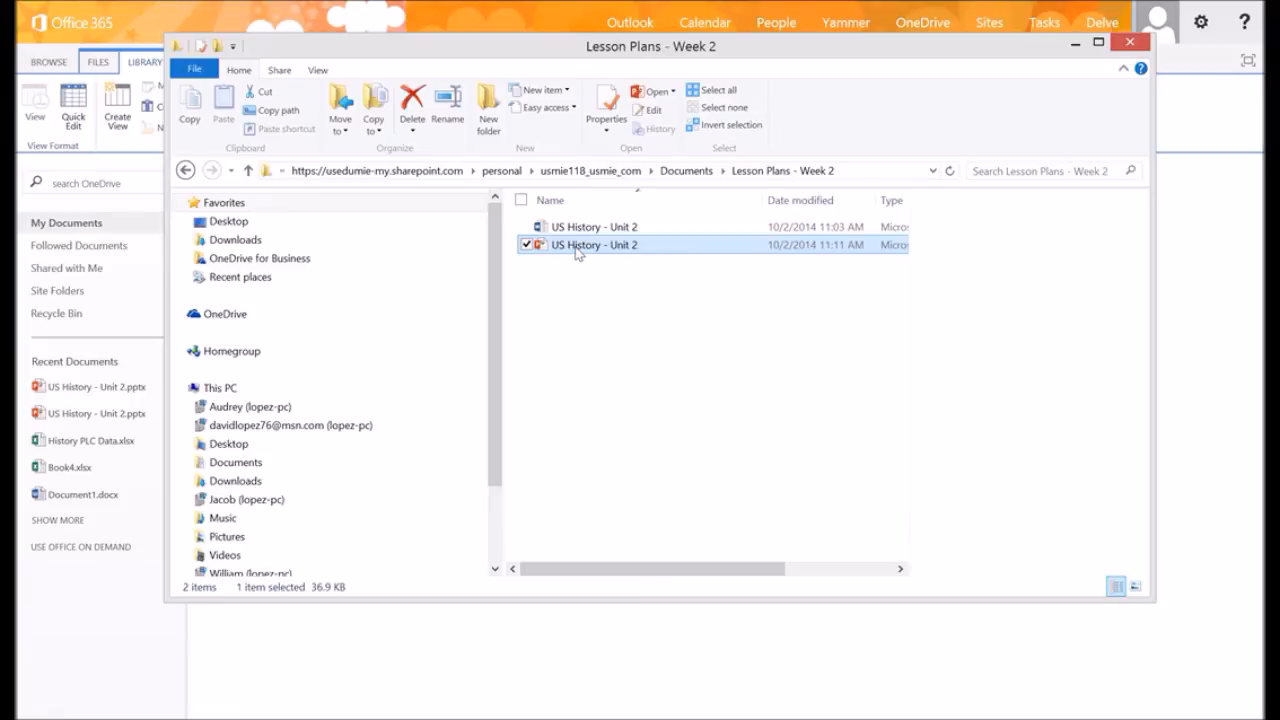
- Copy US History - Unit 2 and navigate back up to Documents
{"action": "right_click", "coordinate": [594, 245]}
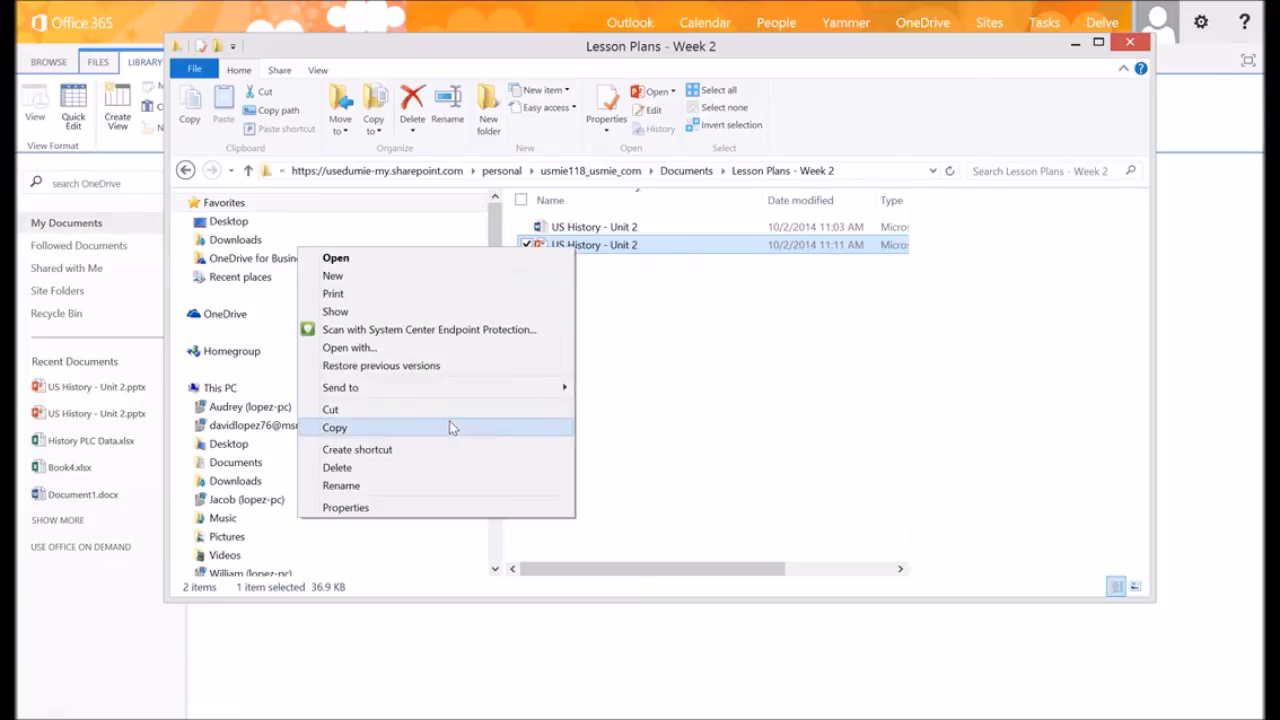
{"action": "left_click", "coordinate": [335, 427]}
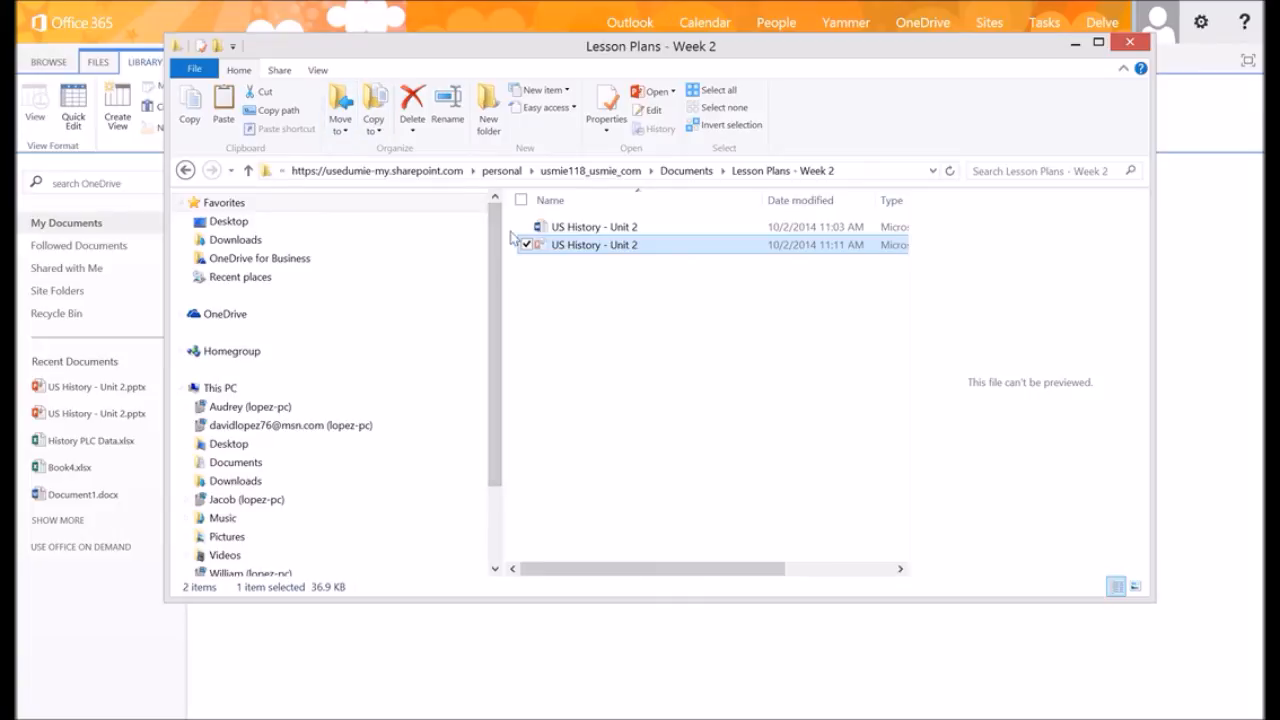
{"action": "left_click", "coordinate": [686, 170]}
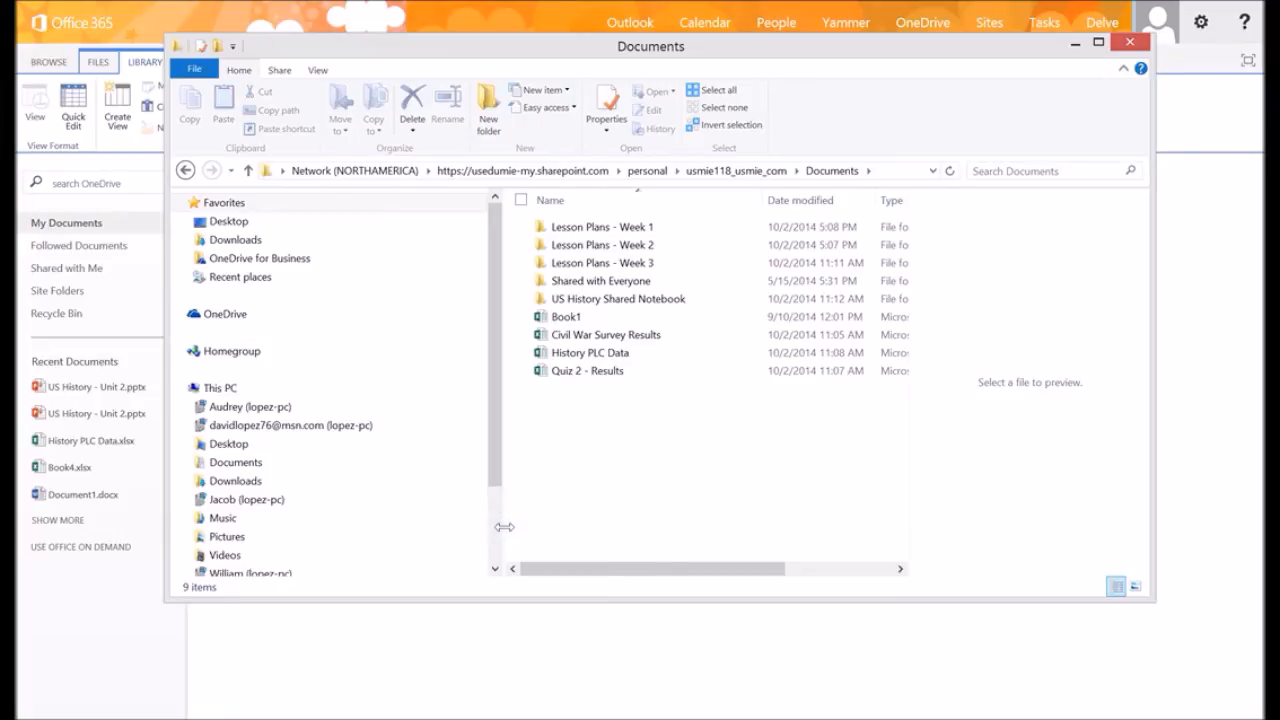
- Paste US History - Unit 2 into the Documents root and close the Explorer window
{"action": "left_click", "coordinate": [595, 388]}
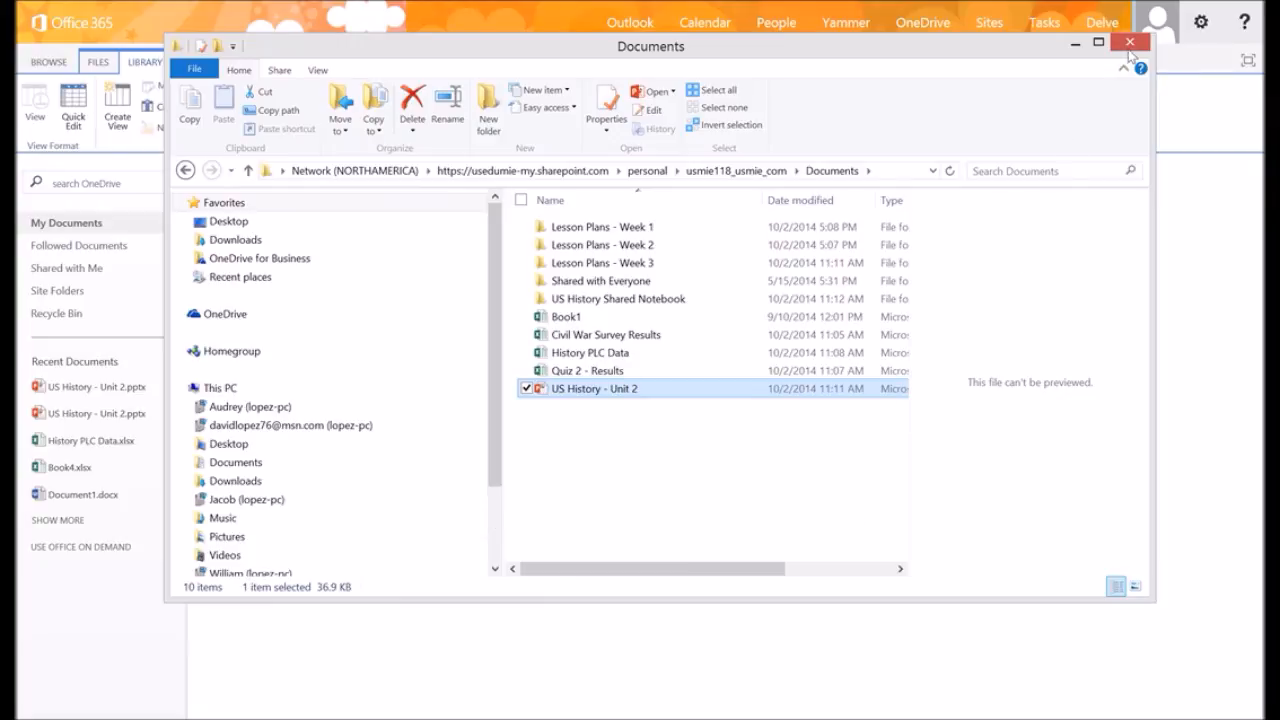
{"action": "left_click", "coordinate": [1129, 42]}
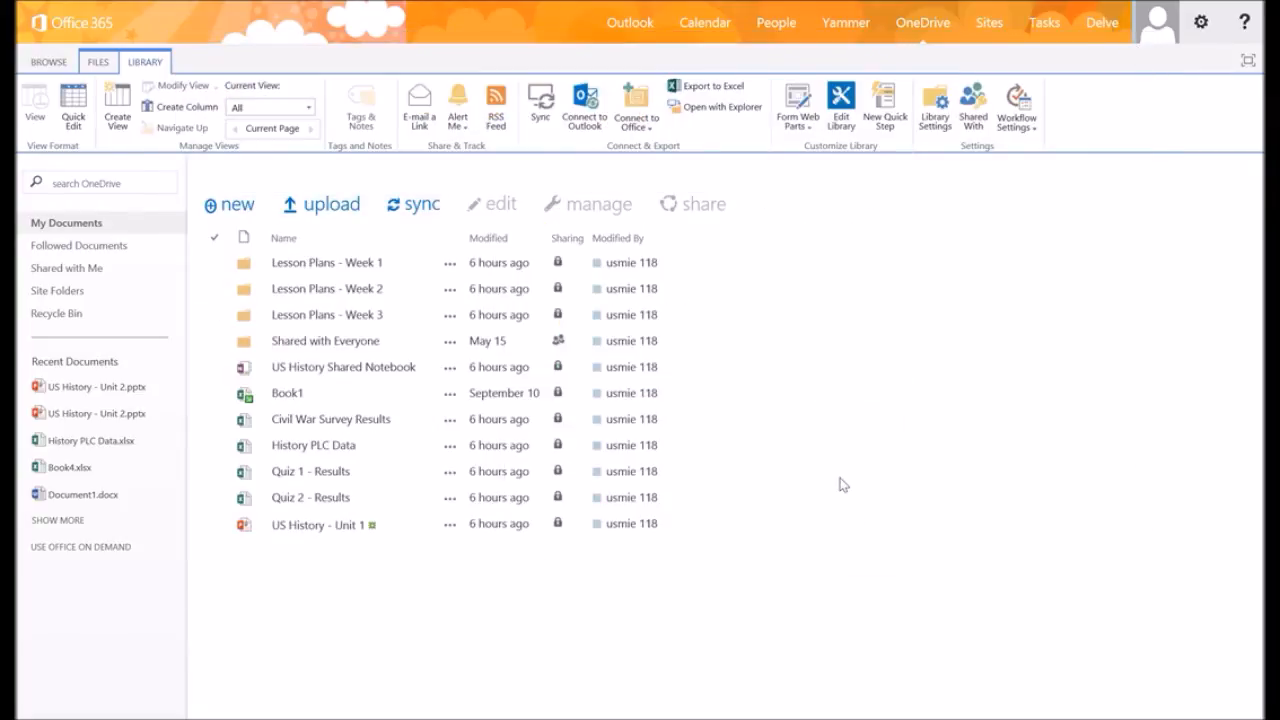